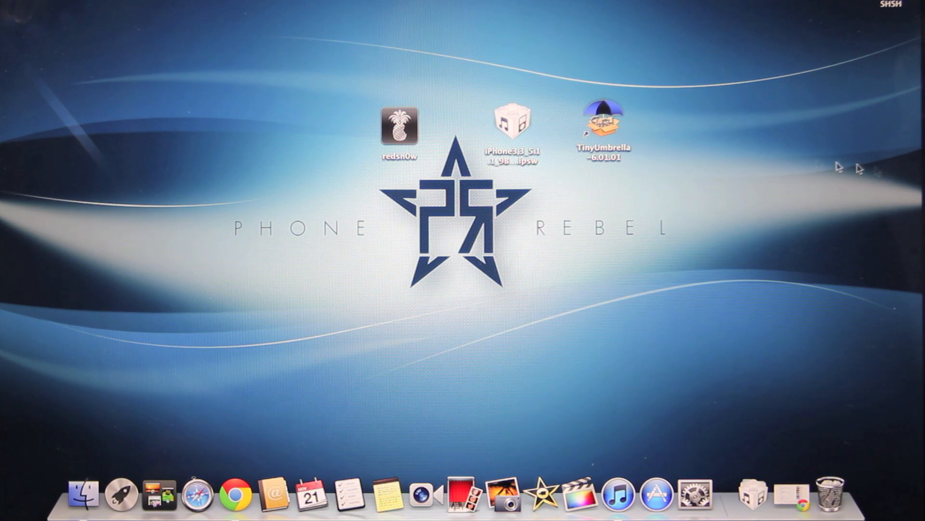
- Launch TinyUmbrella from the desktop and acknowledge the Cydia SHSH request warning
double_click(605, 119)
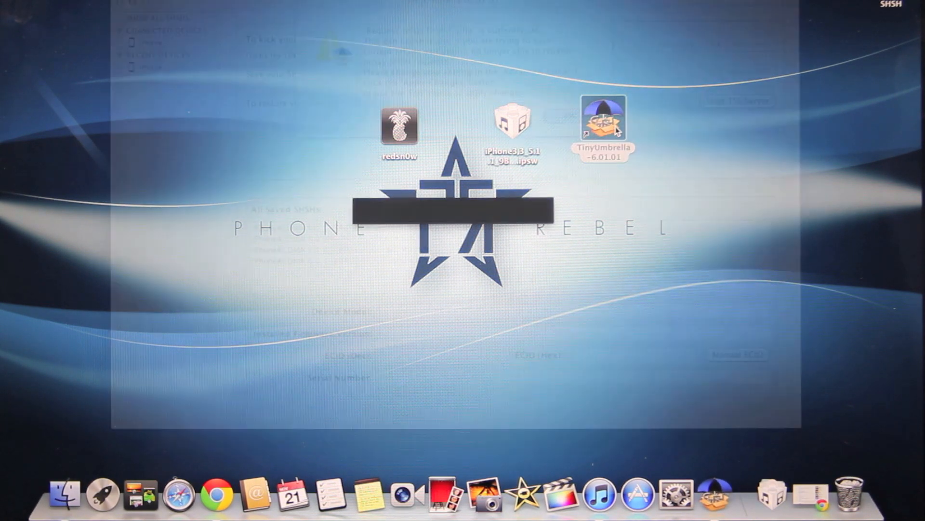
double_click(603, 117)
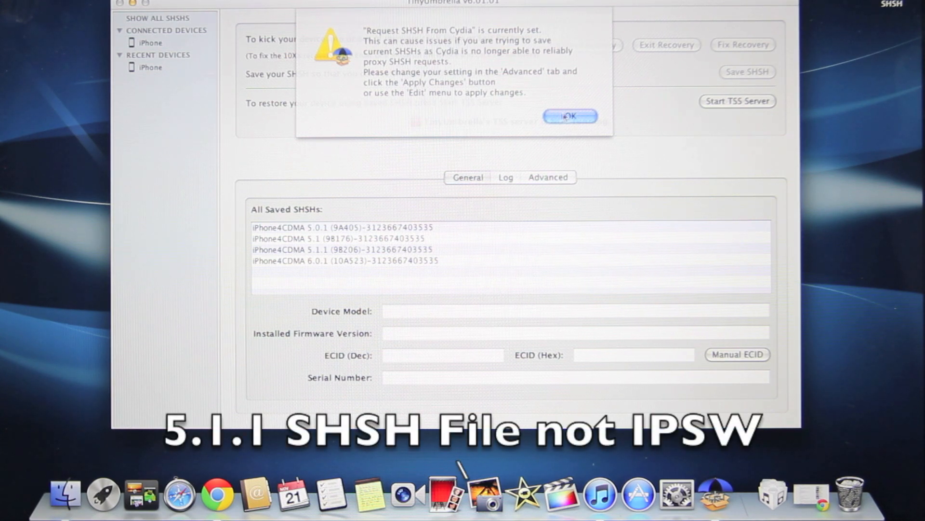
click(571, 116)
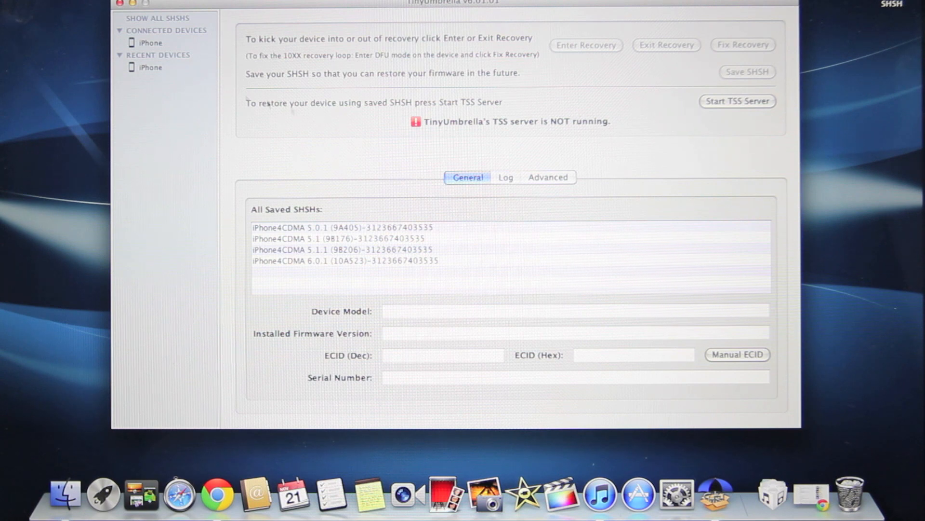
- View the connected iPhone's general details on firmware 6.0.1, then quit TinyUmbrella
click(548, 172)
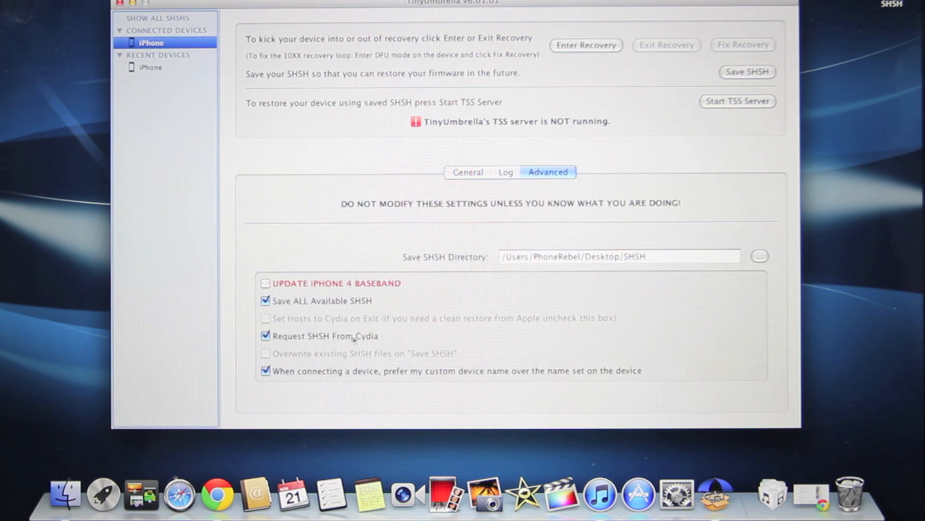
click(468, 172)
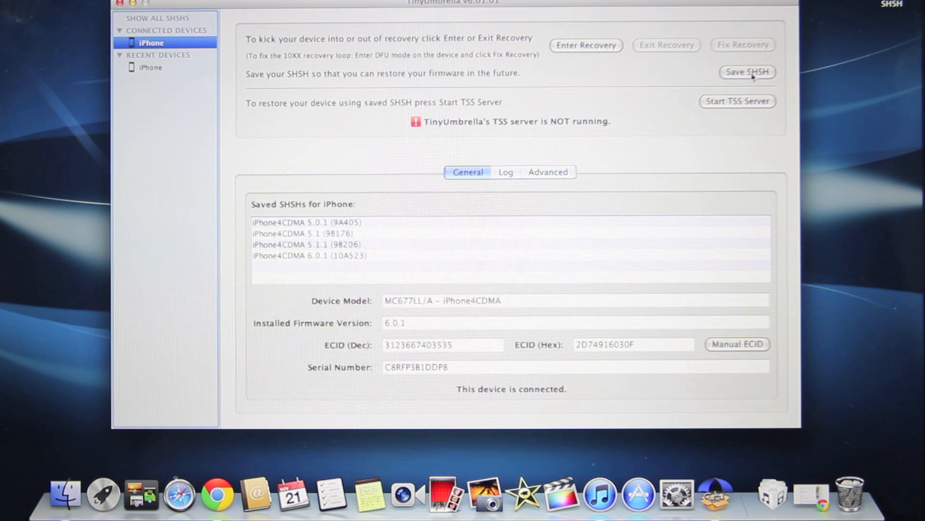
click(747, 72)
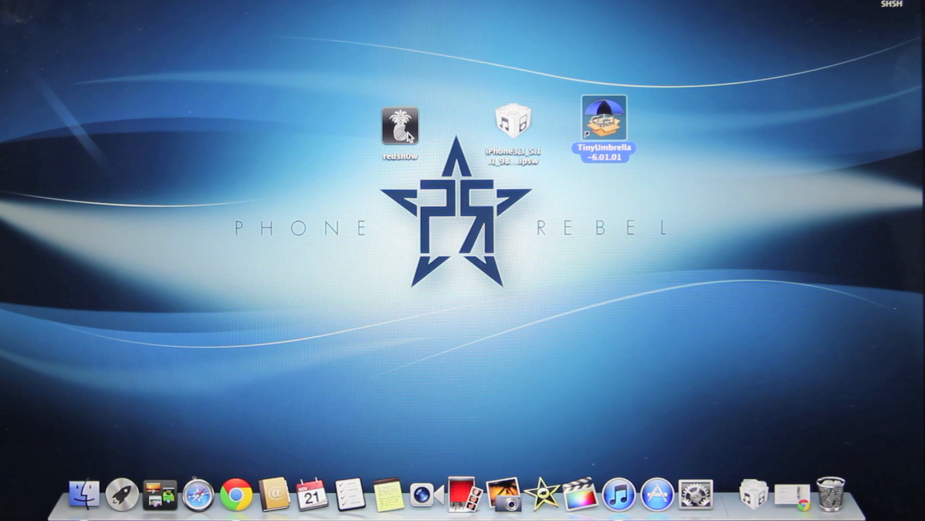
- Launch redsn0w 0.9.15b3 and navigate through Extras to the IPSW restore screen
right_click(400, 127)
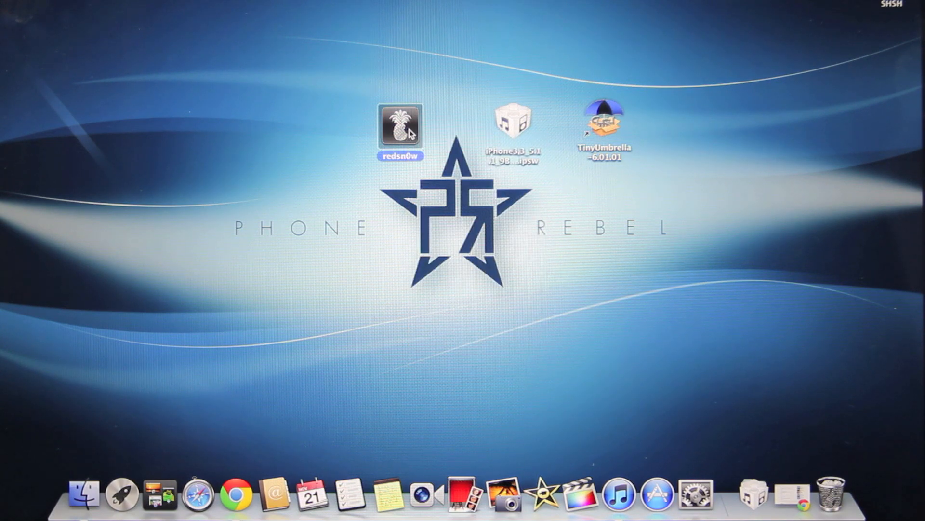
double_click(401, 126)
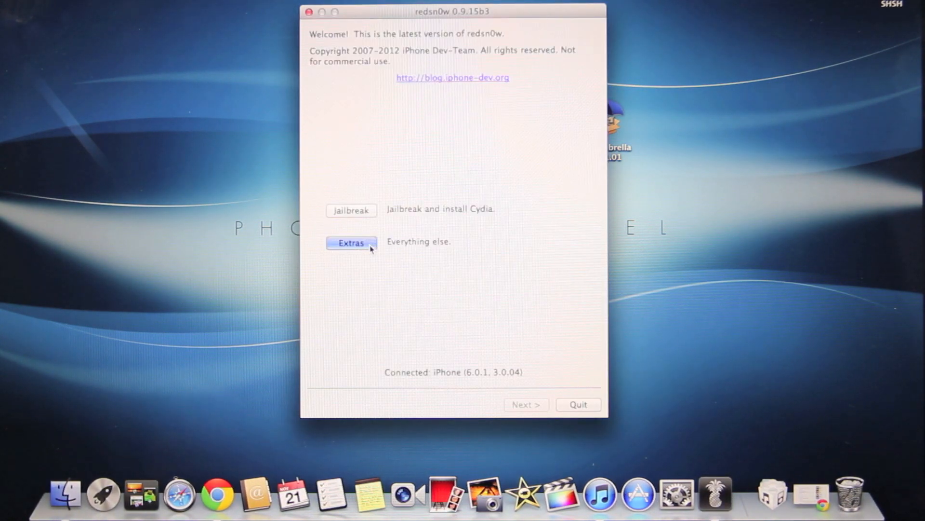
click(351, 242)
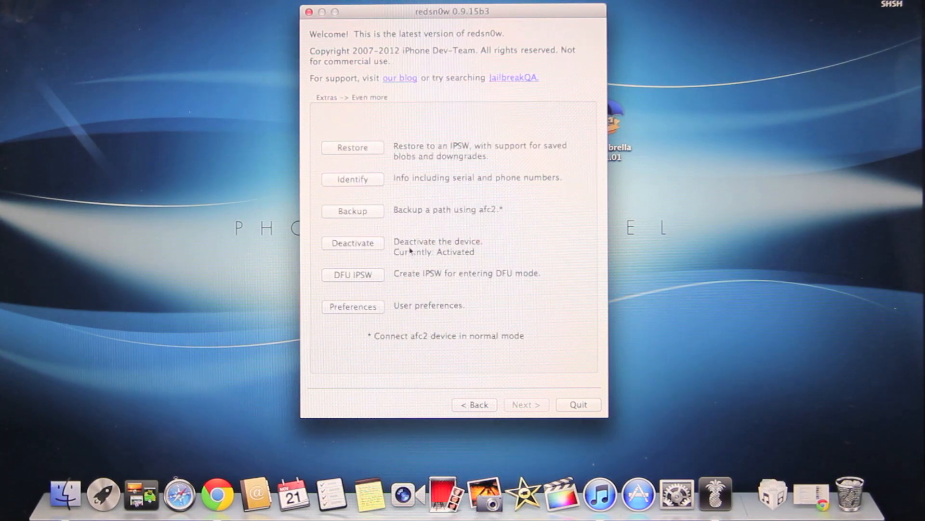
click(352, 147)
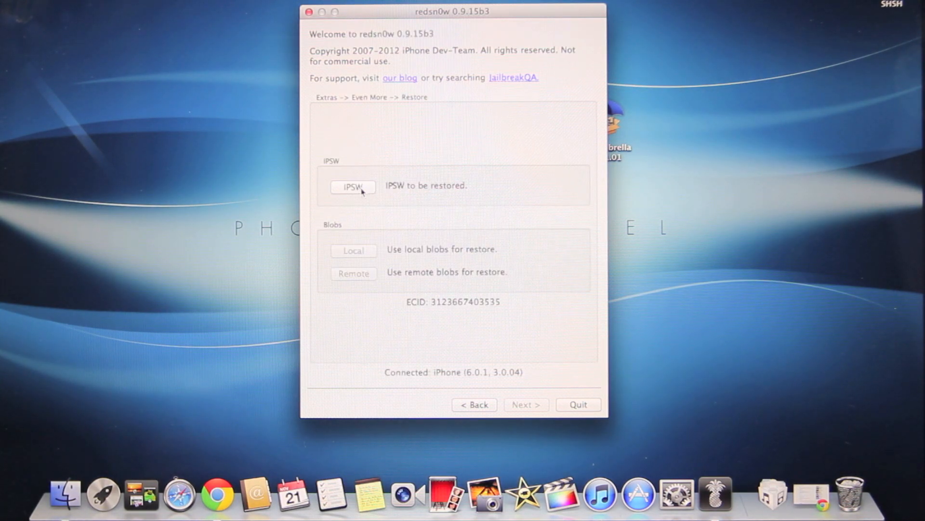
- Select iPhone3,3_5.1.1_9B206_Restore.ipsw from the Desktop as the firmware to restore
click(353, 187)
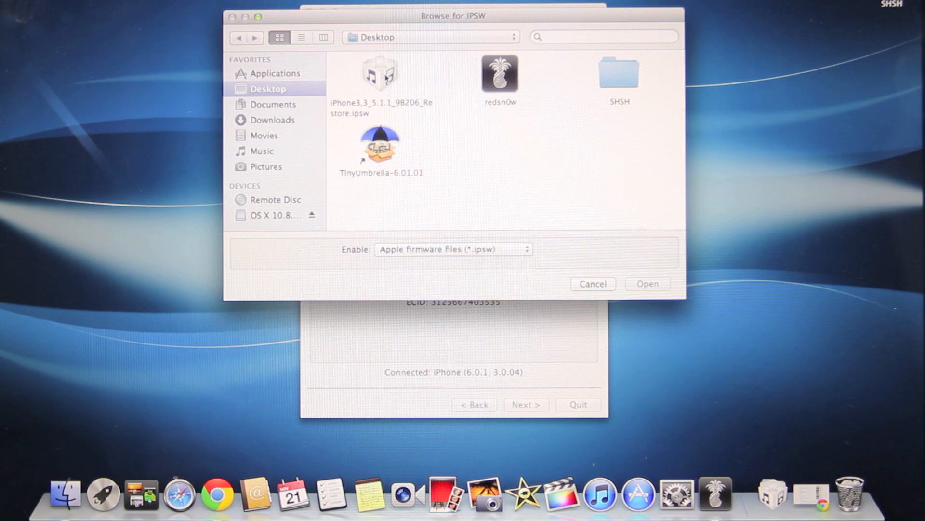
click(380, 75)
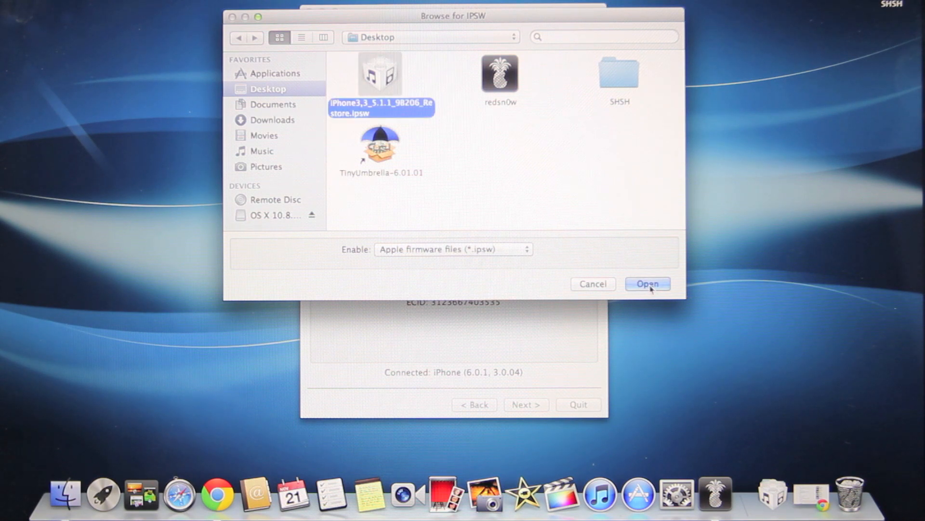
click(648, 284)
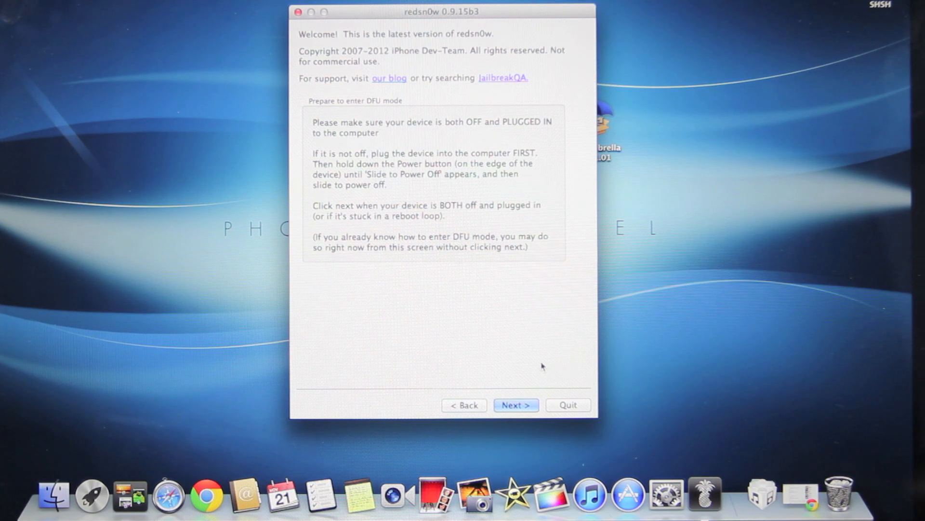
- Run the timed DFU entry steps and let redsn0w restore the iPhone to 5.1.1
click(515, 404)
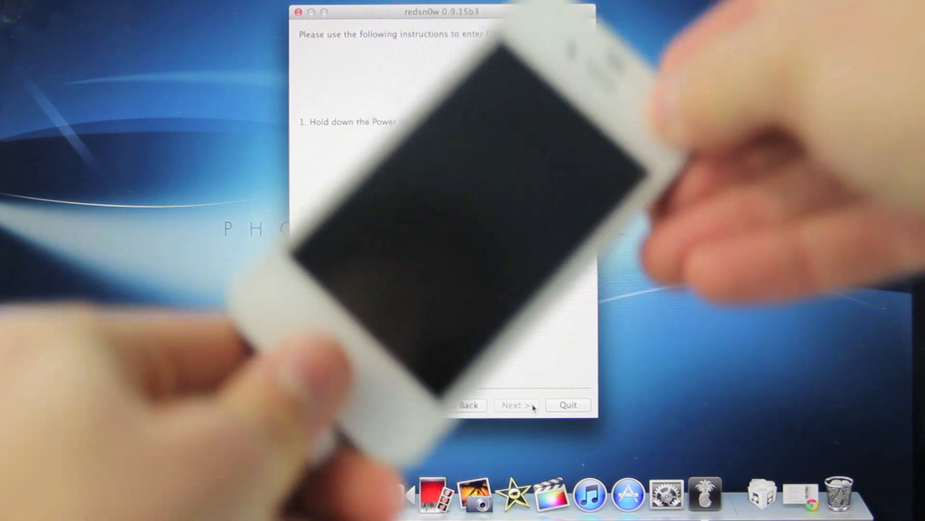
click(517, 404)
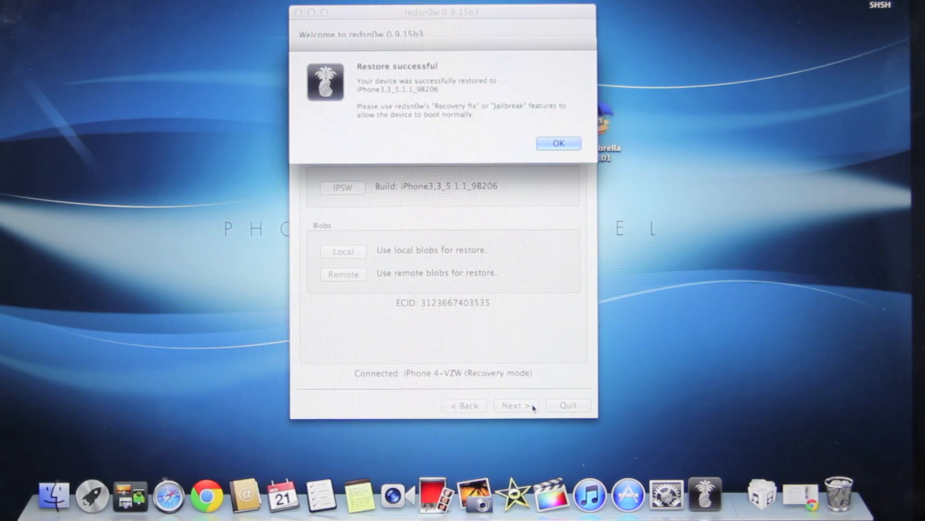
- Acknowledge the successful restore, return to Extras and start the Recovery fix
click(559, 142)
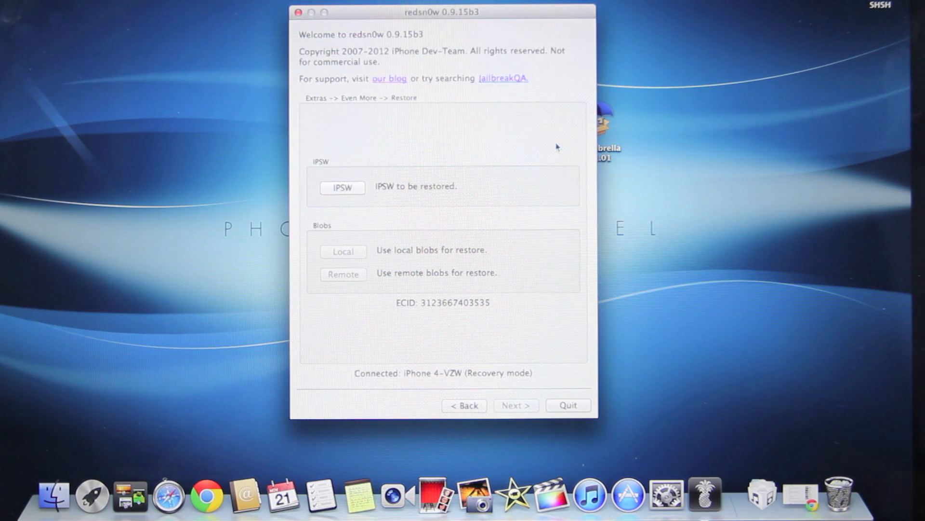
click(465, 404)
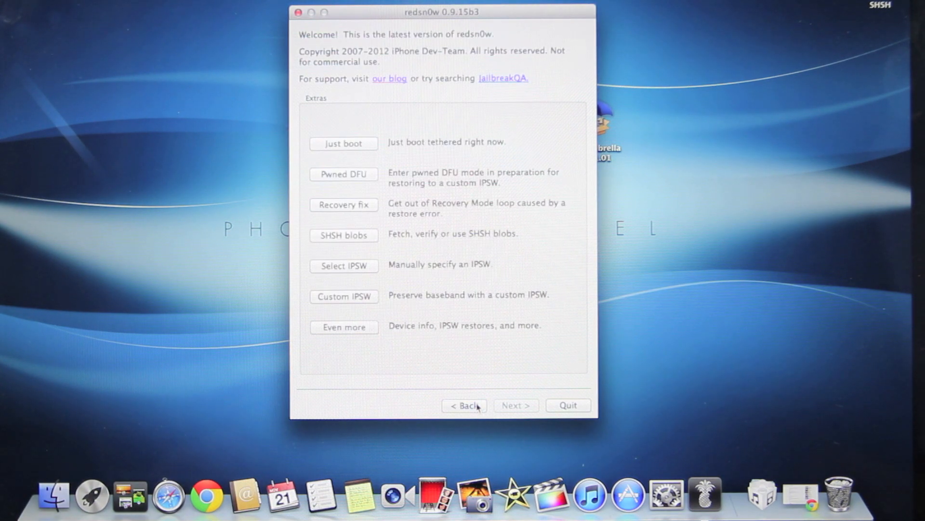
mouse_move(355, 205)
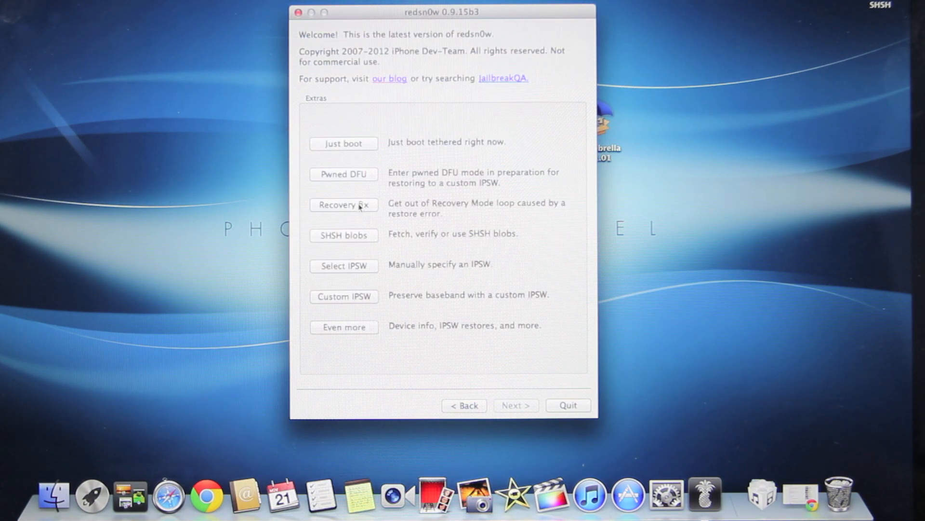
click(343, 173)
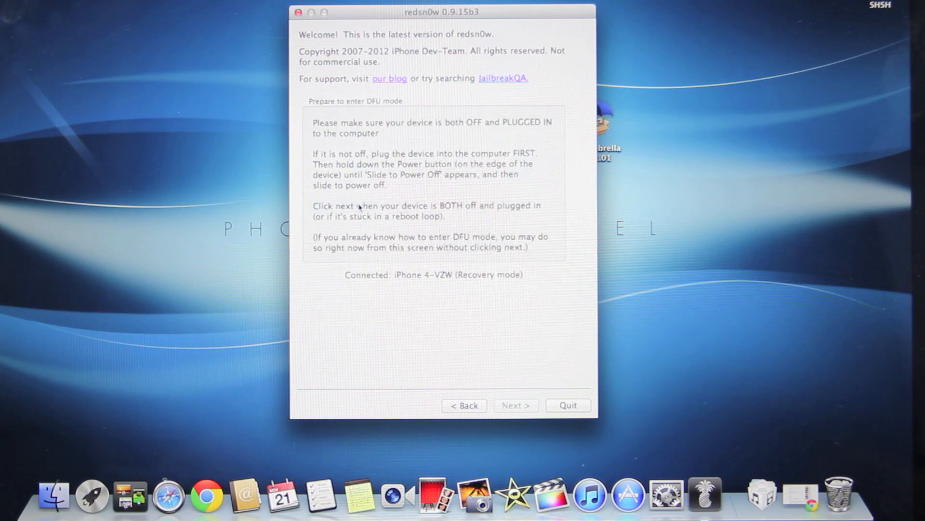
mouse_move(530, 353)
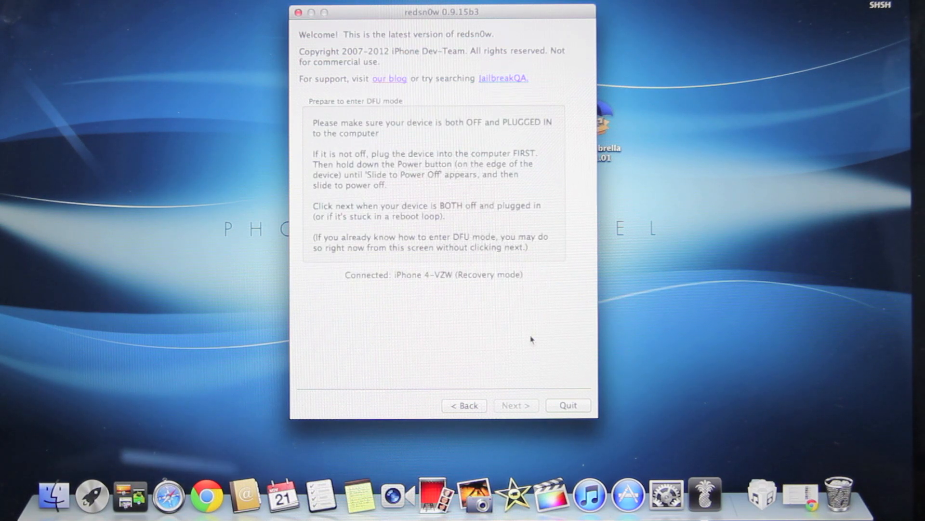